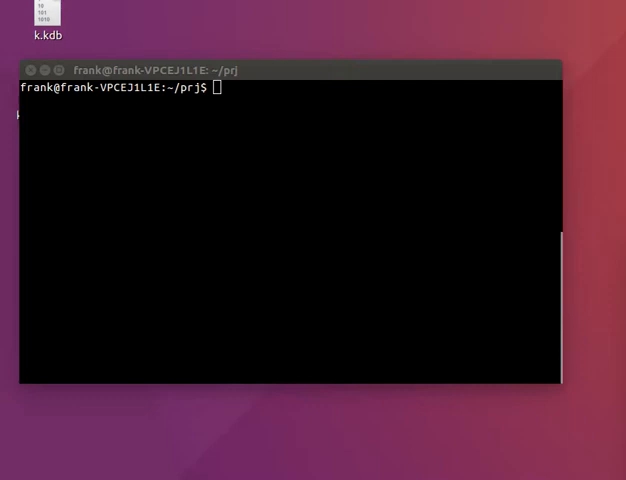
- Launch gedit on bar.py in the background from the terminal
text(g)
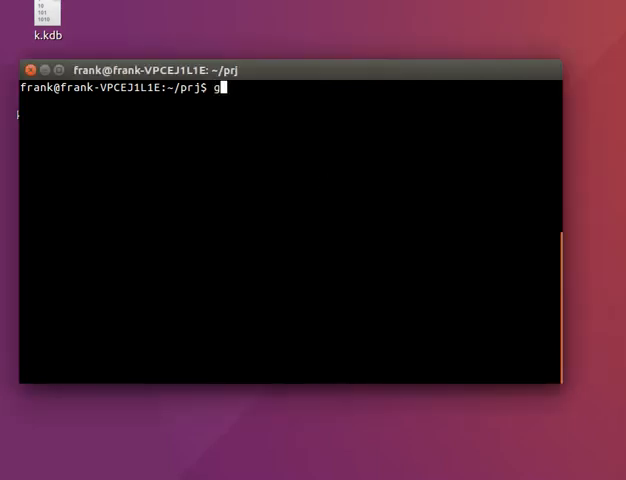
text(edit bar.py)
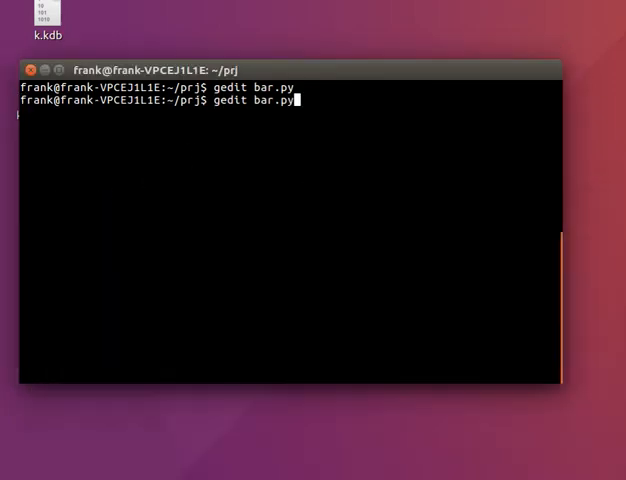
key(Return)
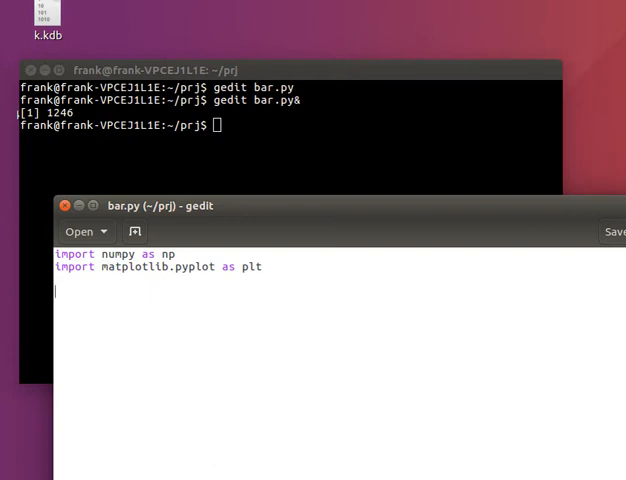
mouse_move(362, 372)
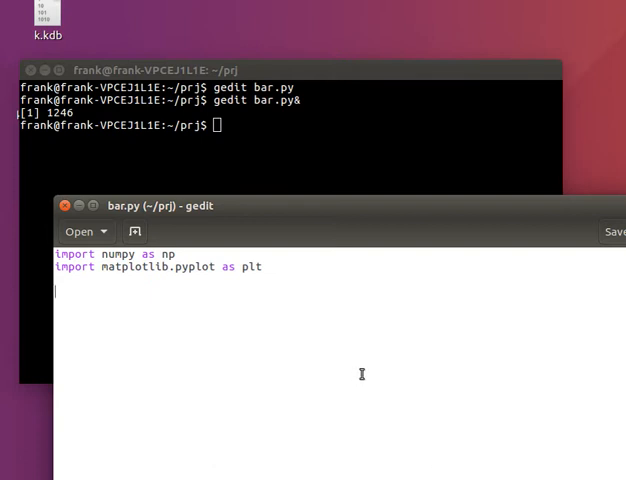
- Define objects = ('The Netherlands', 'Germany', 'France', 'USA', 'Canada') below the imports
text(objects=)
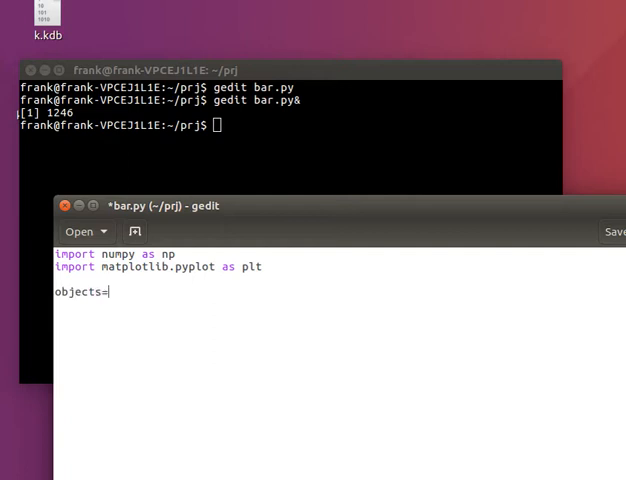
text(= ()
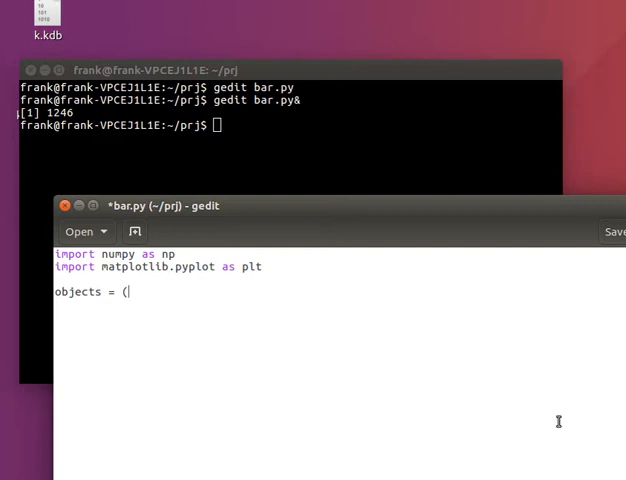
mouse_move(196, 278)
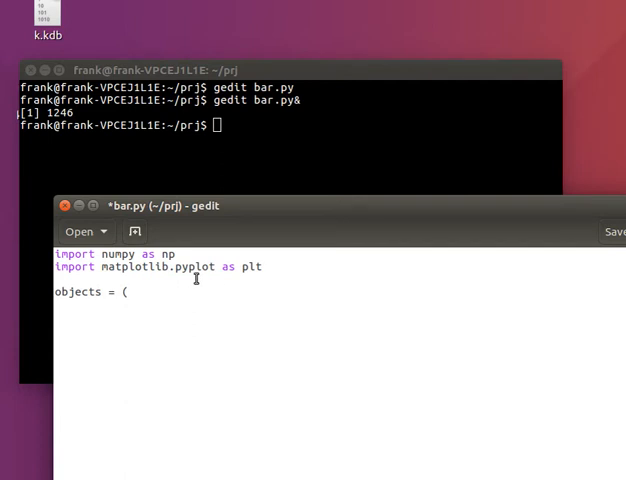
text(')
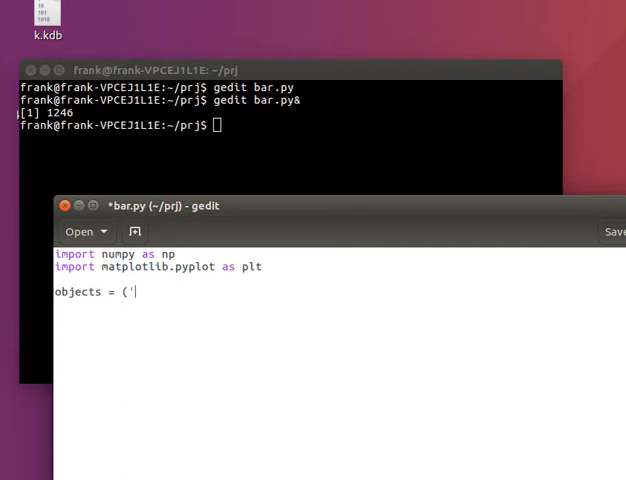
text(The Netherlan)
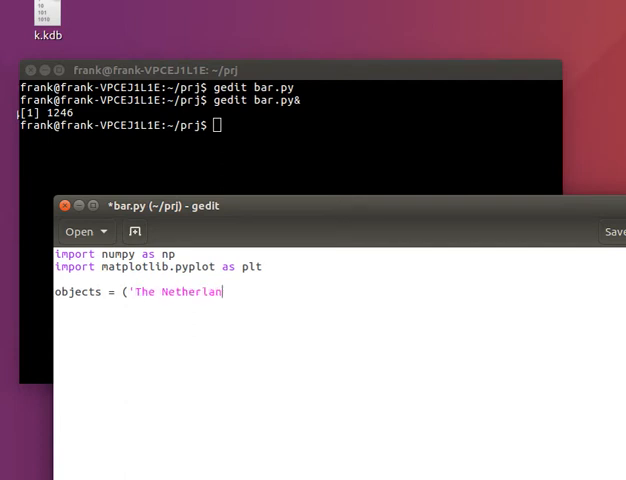
text(ds', 'Germany',)
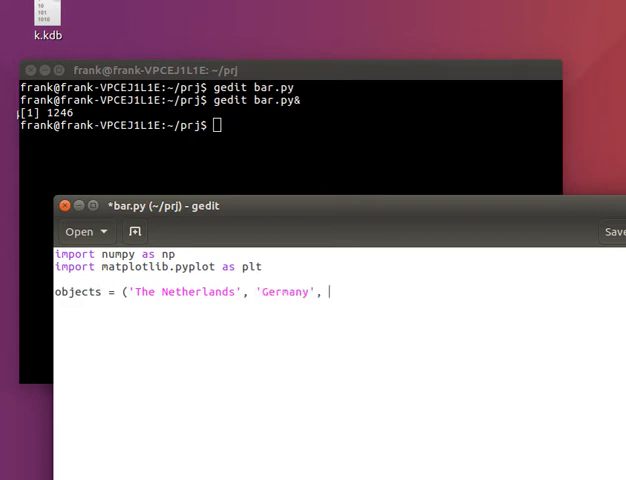
text('France', 'U)
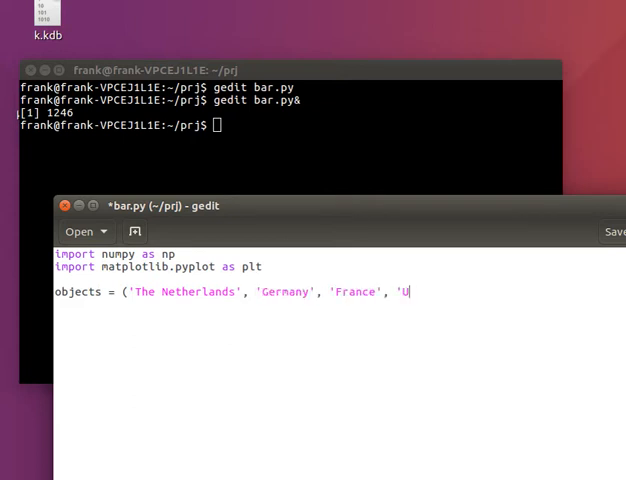
text(SA', ')
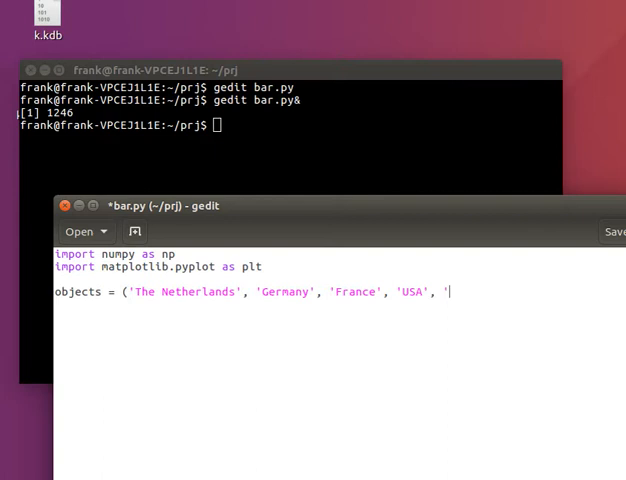
text(Can)
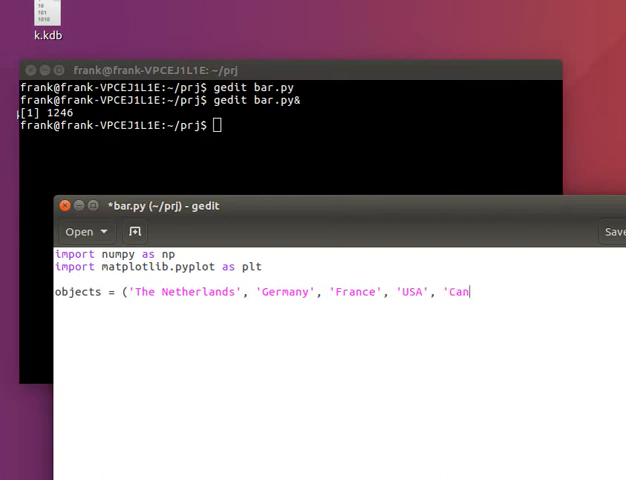
text(ada'))
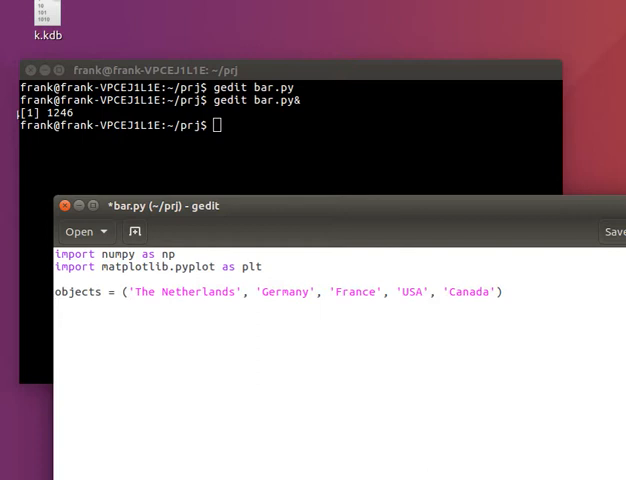
key(Return)
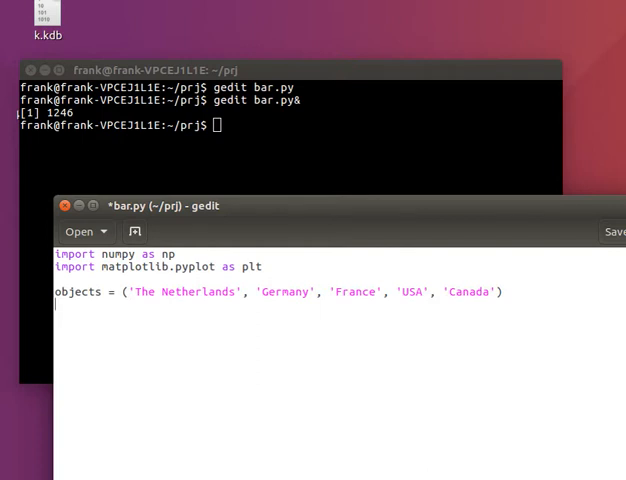
- Define incomes = [2000,1800,1400,4000,1000] and begin the y_pos line
text(incomes = [)
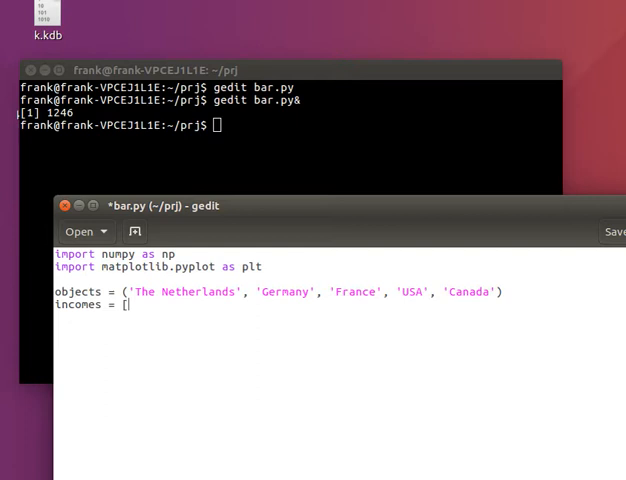
text(2000,1800,1)
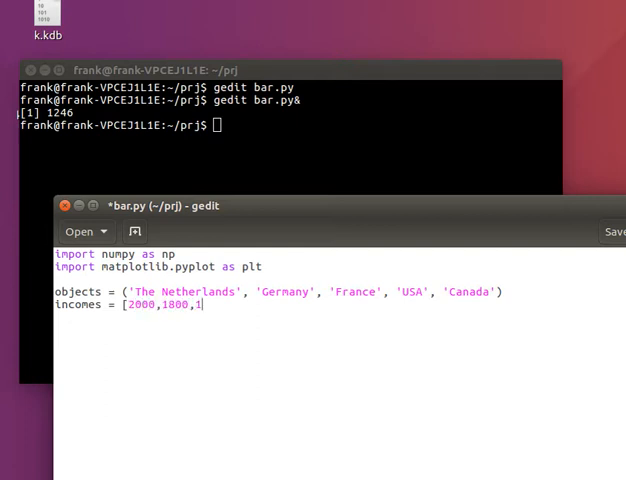
text(400,)
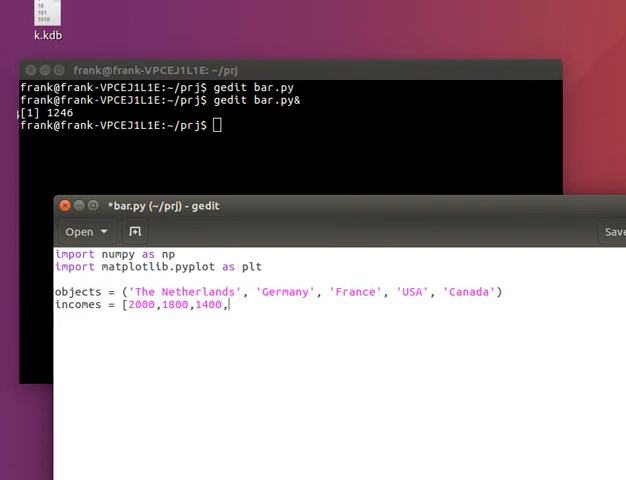
text(4000,)
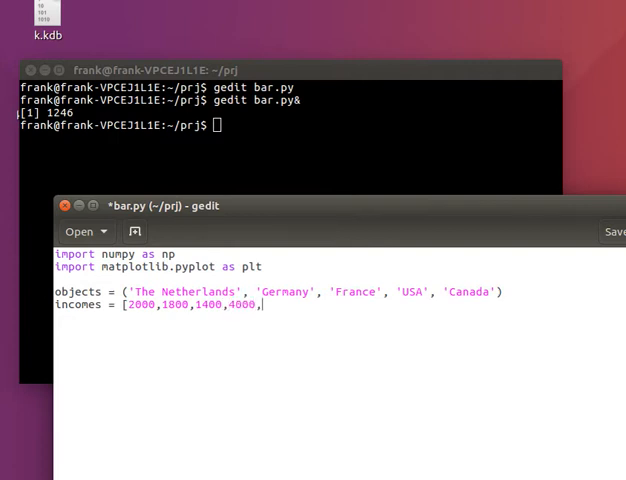
text(1000])
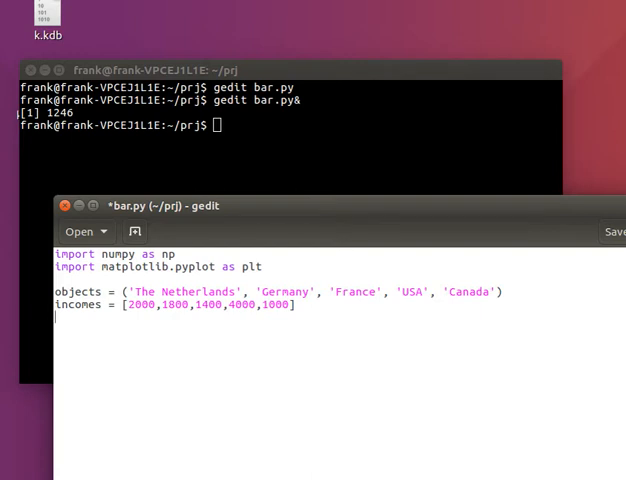
text(y_pos = np.a)
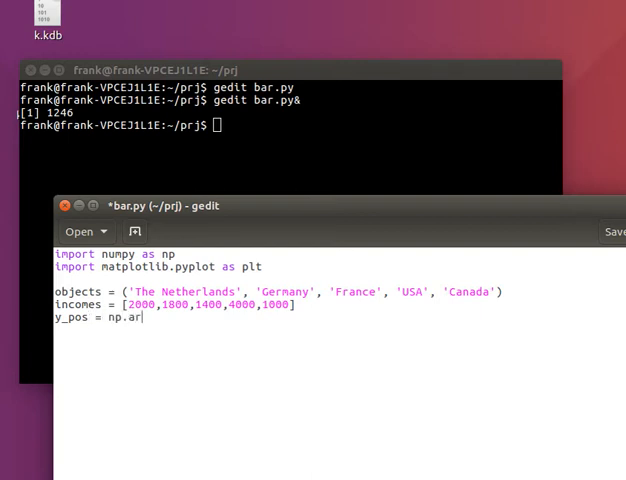
- Set y_pos = np.arange(len(objects)), call plt.bar(y_pos, incomes) and plt.show()
text(range(len)
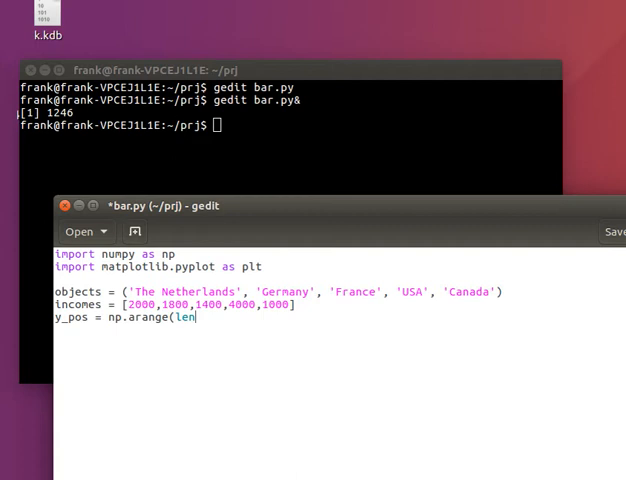
text((objects)))
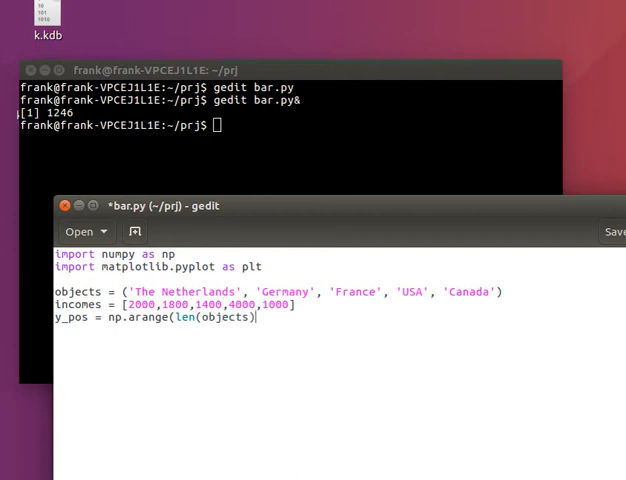
text(plt)
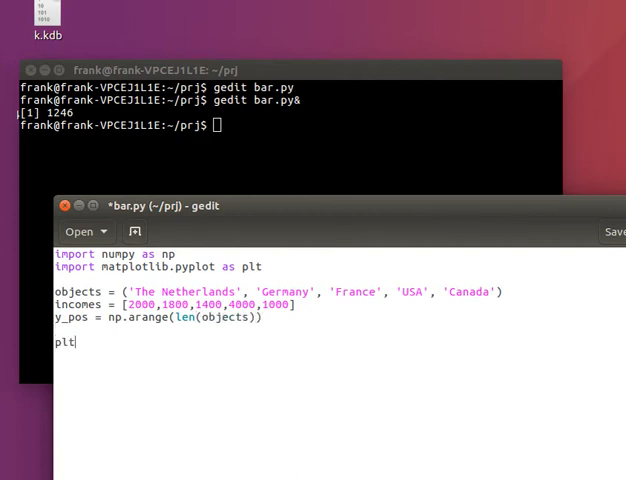
text(.bar(y)
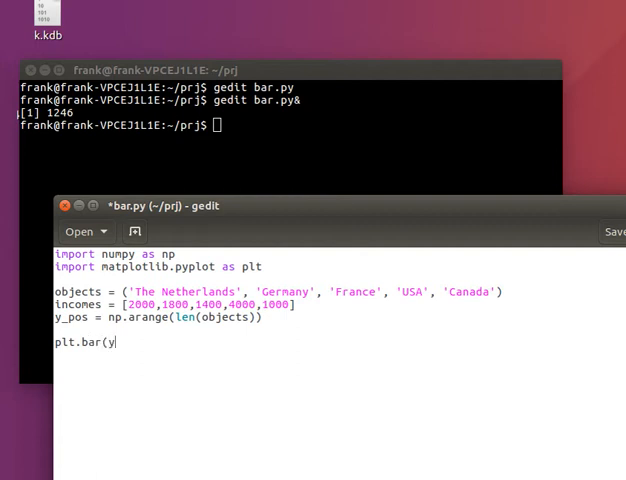
text(_pos,)
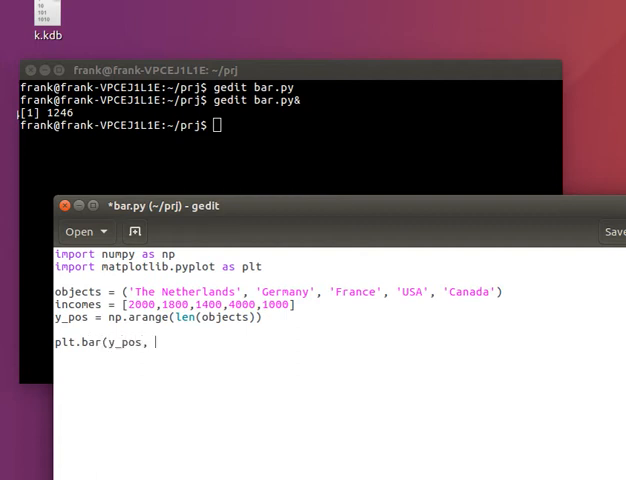
text(incomes,)
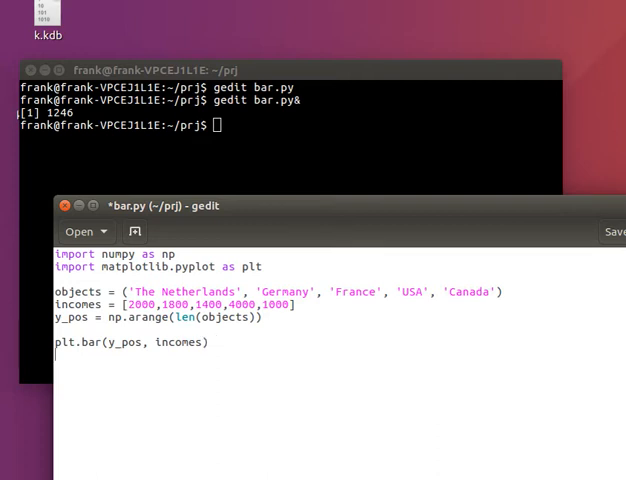
text(plt.show())
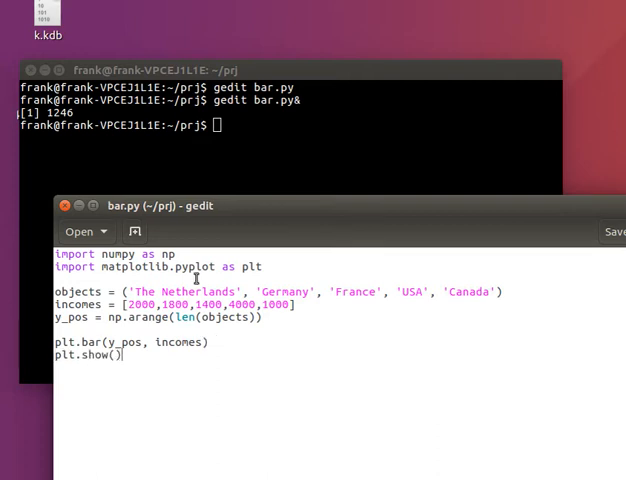
text(python3 b)
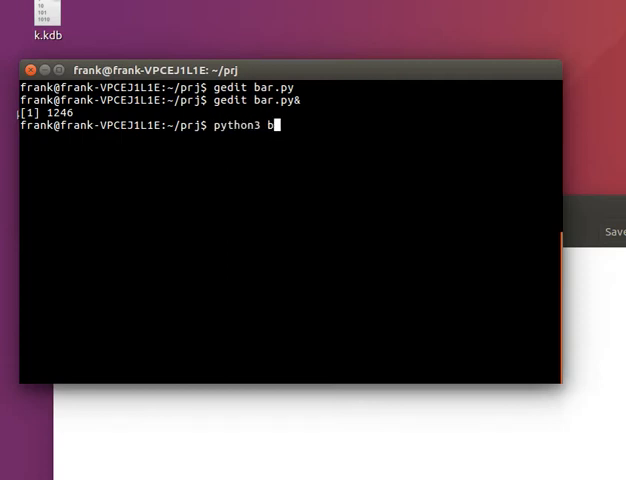
- Run python3 bar.py, view the plain income bar chart, then close Figure 1
key(Return)
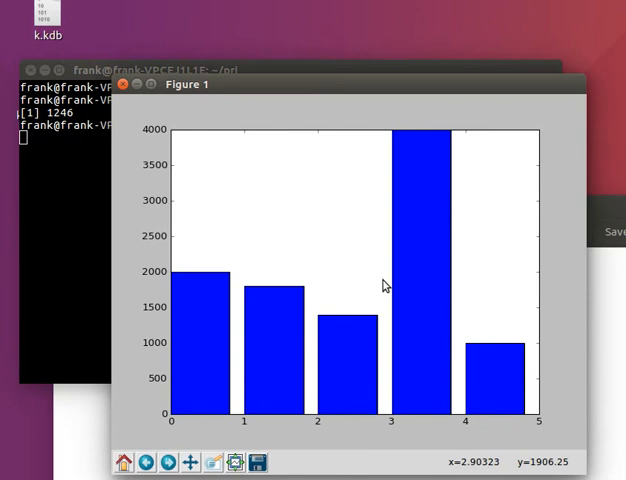
mouse_move(410, 444)
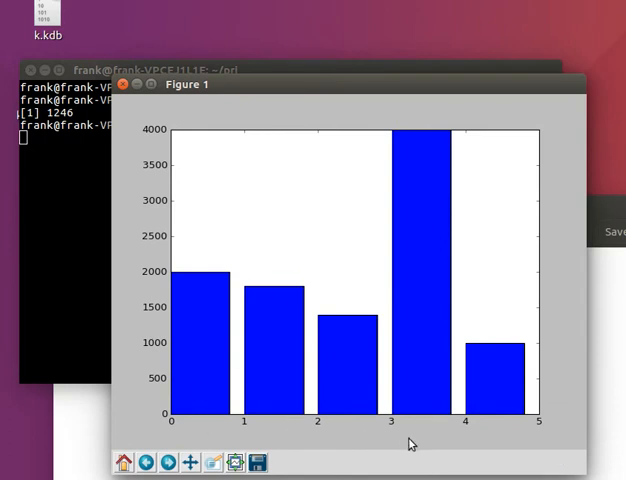
mouse_move(318, 312)
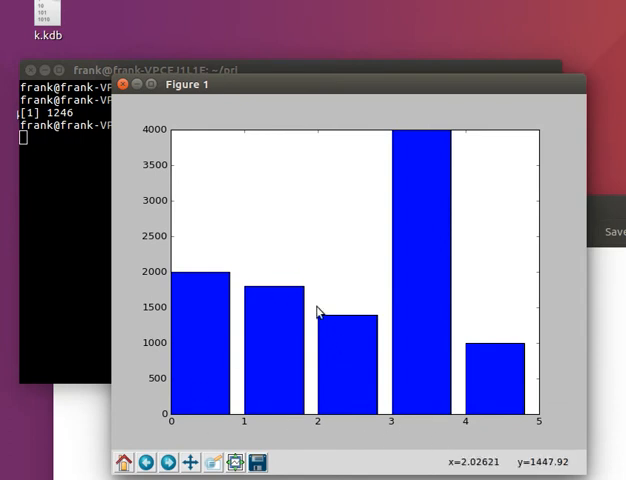
click(122, 84)
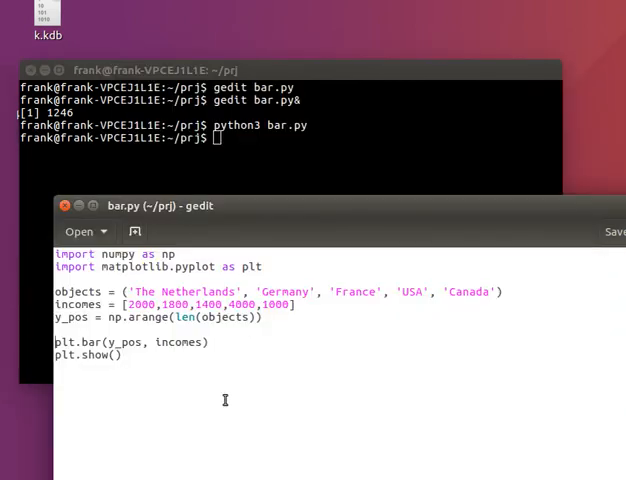
- Label the bars with plt.xticks(y_pos, objects) and prepare python3 bar.py in Terminal
text(plt.)
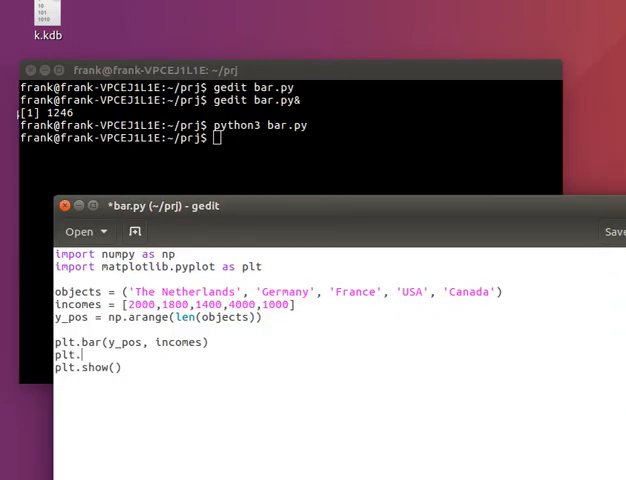
text(xticks()
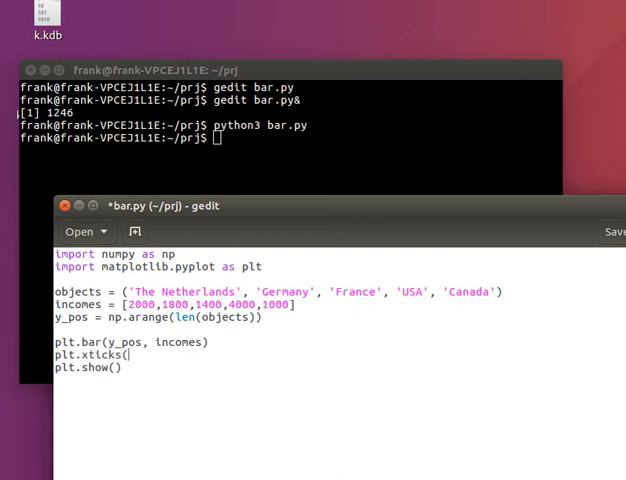
text(y_pos,)
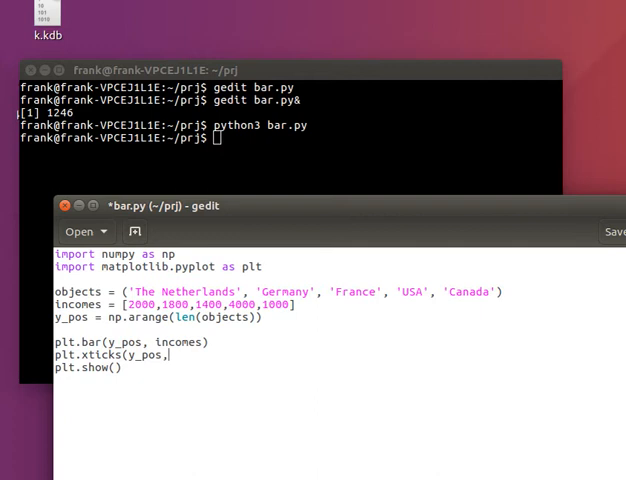
text(inc)
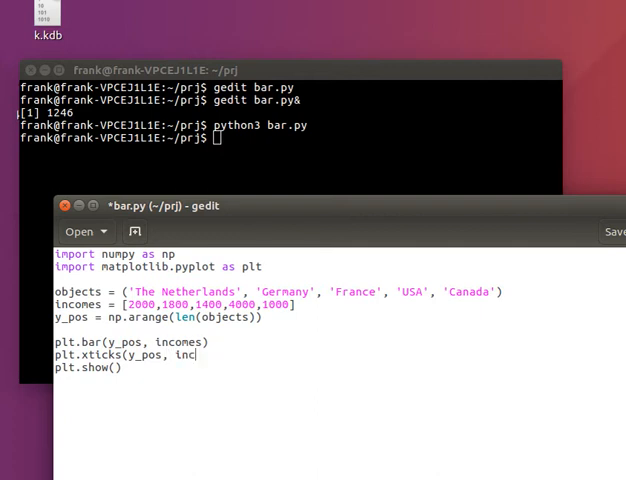
text(objects))
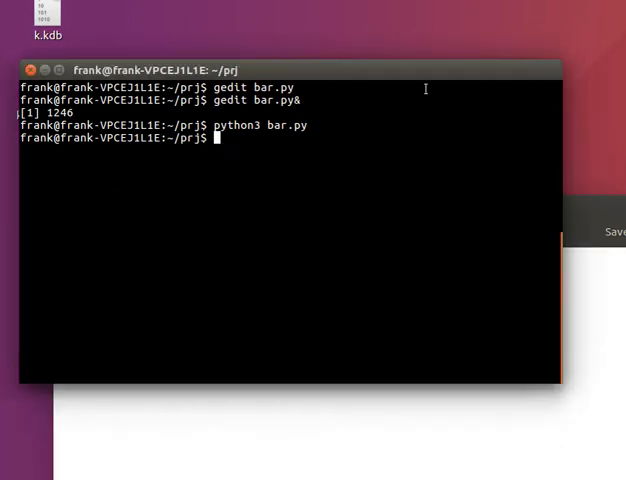
text(python3 bar.py)
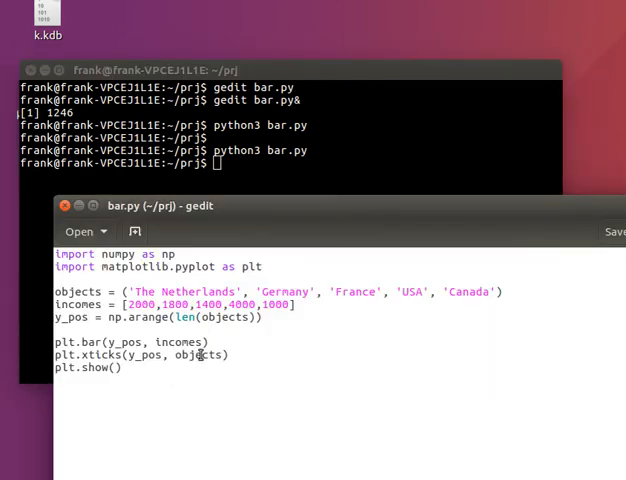
- Shorten the country names to acronyms like NL and rerun the script
double_click(180, 292)
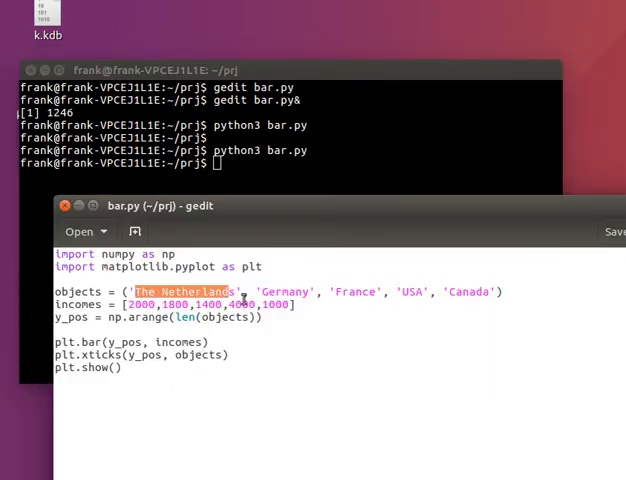
text(NL)
click(290, 162)
text(python3 bar.py)
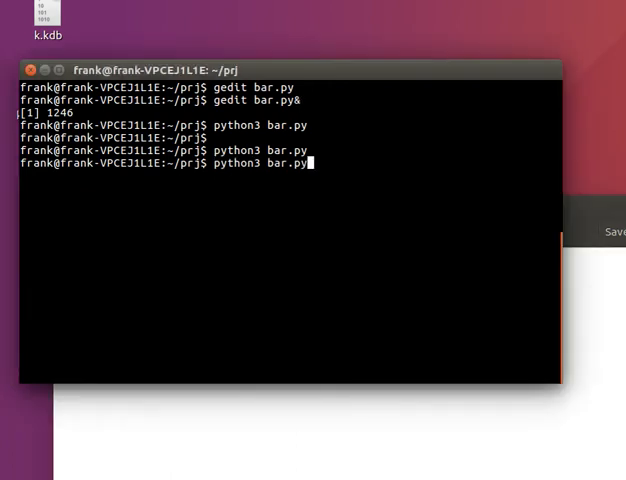
key(Return)
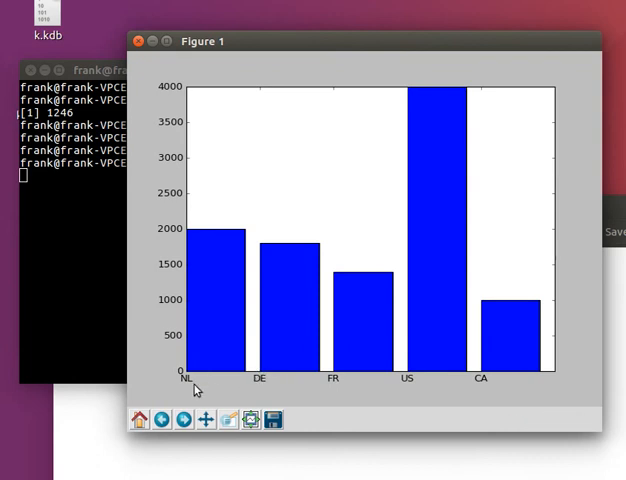
mouse_move(252, 76)
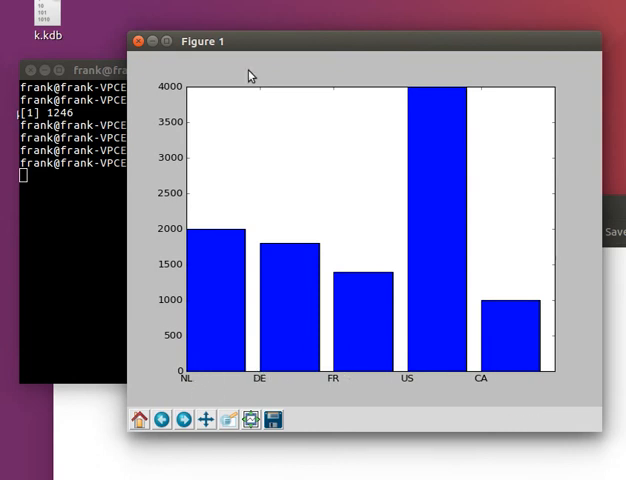
- Close the Figure 1 window showing NL/DE/FR/US/CA ticks
click(138, 40)
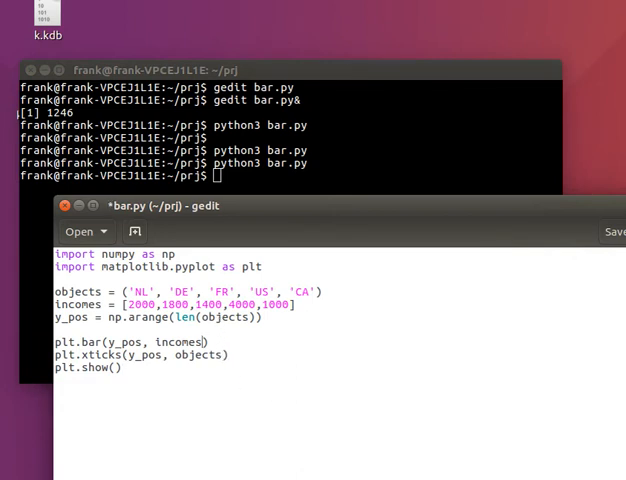
- Add align='center' to the plt.bar call so bars sit over their acronyms
text(, align='ce)
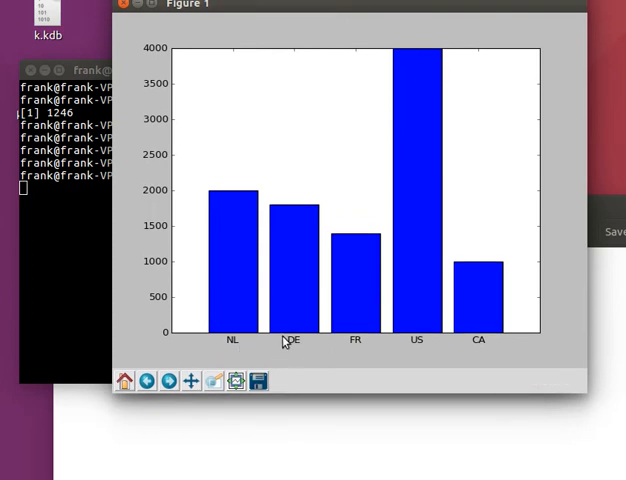
mouse_move(446, 344)
text(p)
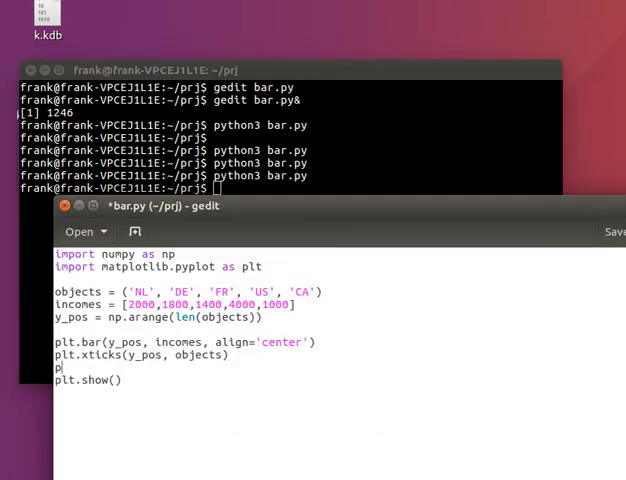
- Add plt.ylabel('Income') and plt.title('Average income by country') before plt.show()
text(lt.ylabel(')
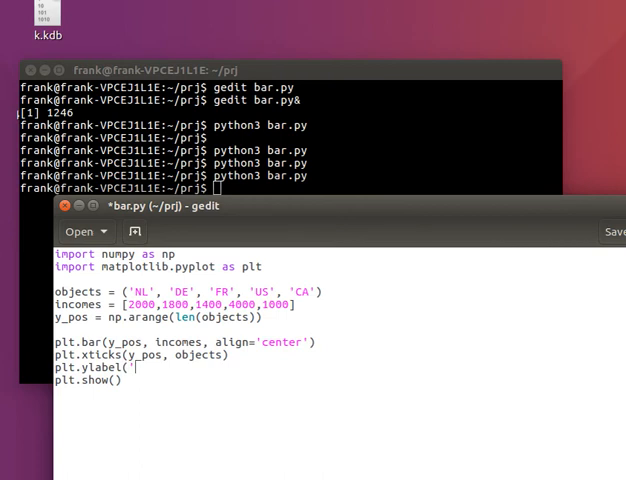
text(Income')
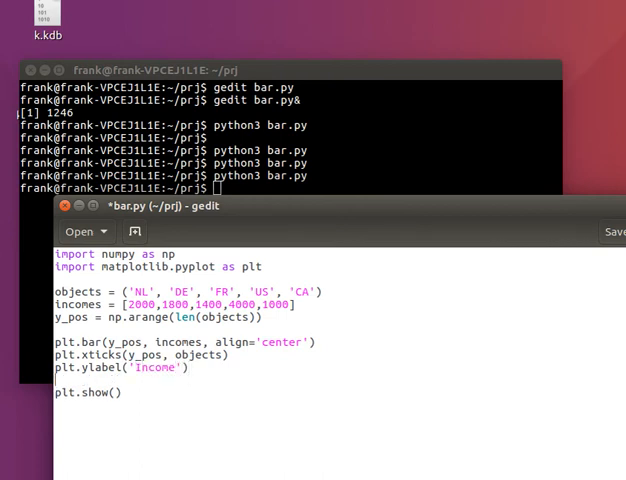
text(plt.tit)
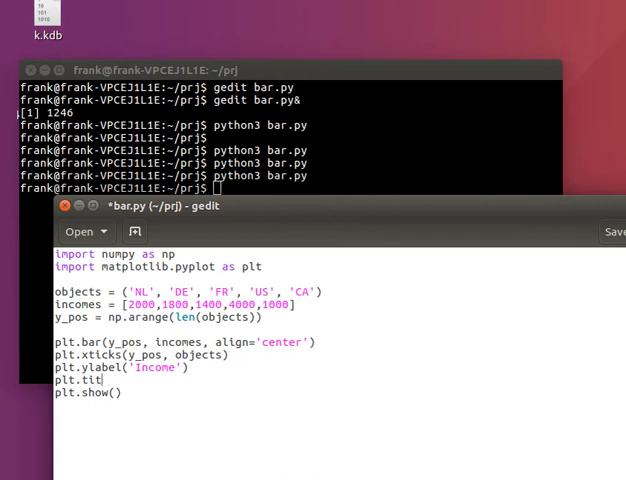
text(le('Average income by)
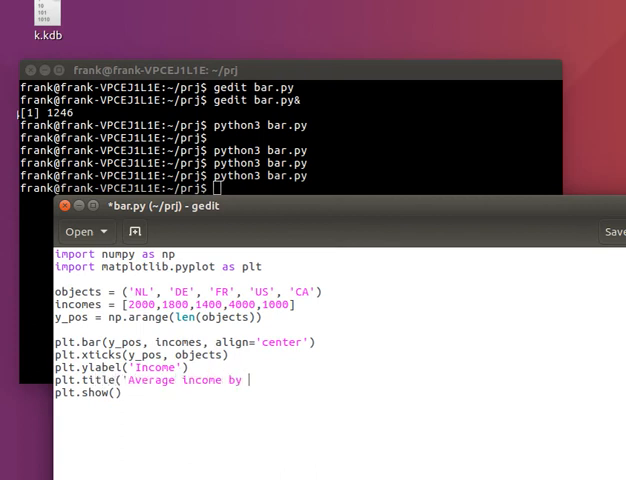
text(country'))
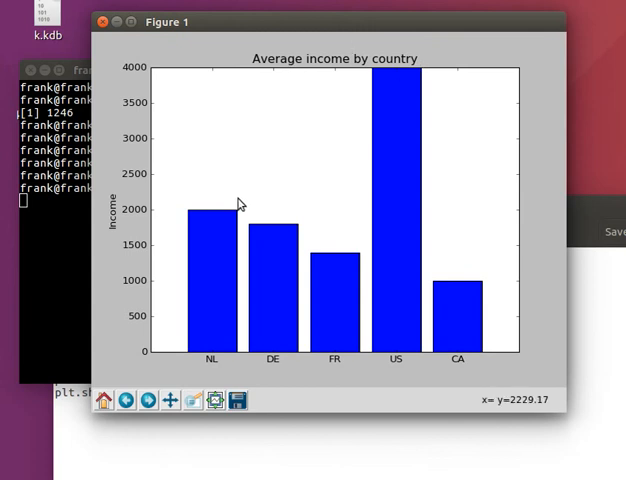
mouse_move(464, 348)
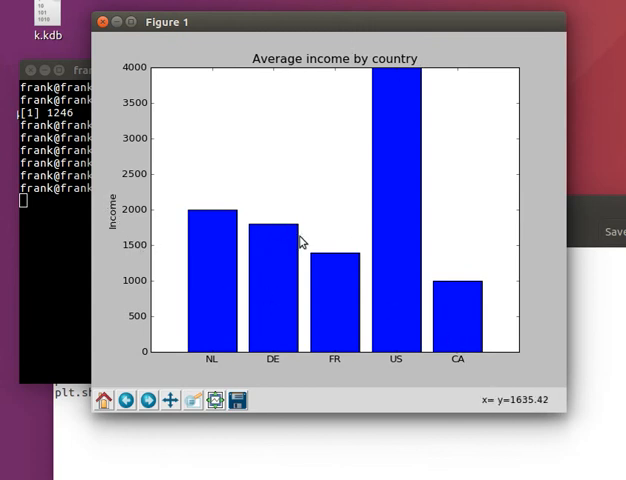
mouse_move(284, 220)
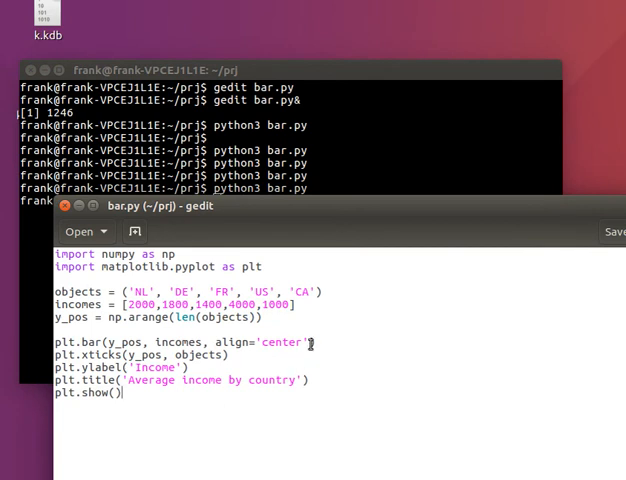
- Append alpha=0.5 to plt.bar and rerun the script to show semi-transparent bars
text(, alpha=0)
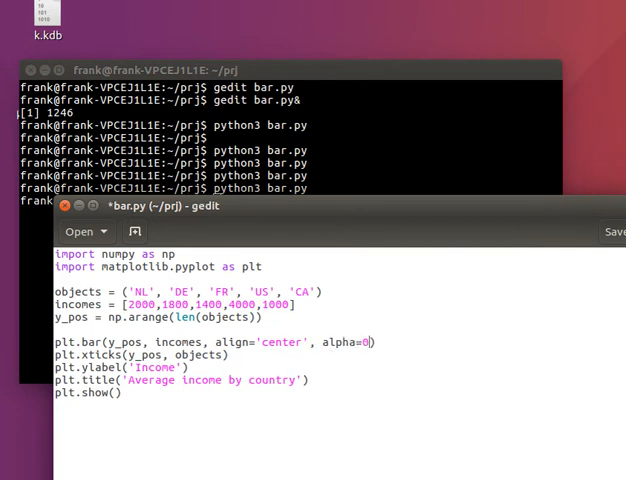
text(.5)
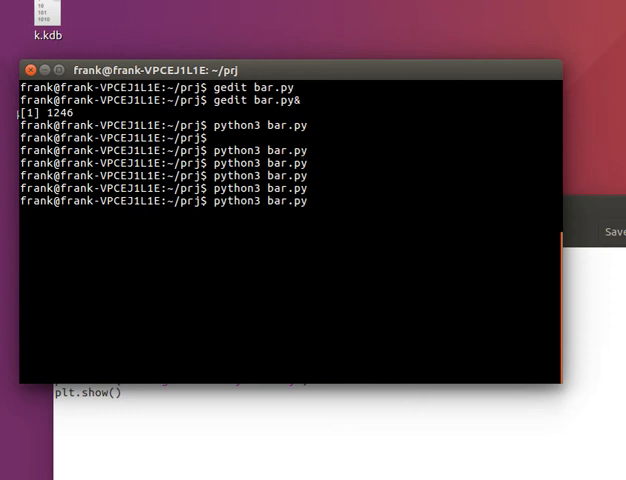
key(Return)
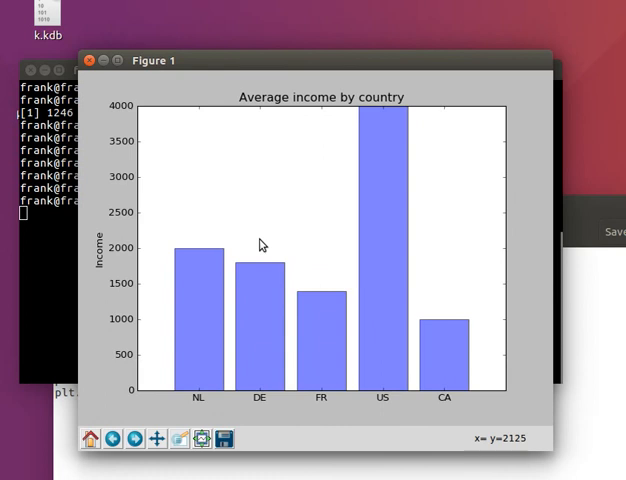
mouse_move(336, 252)
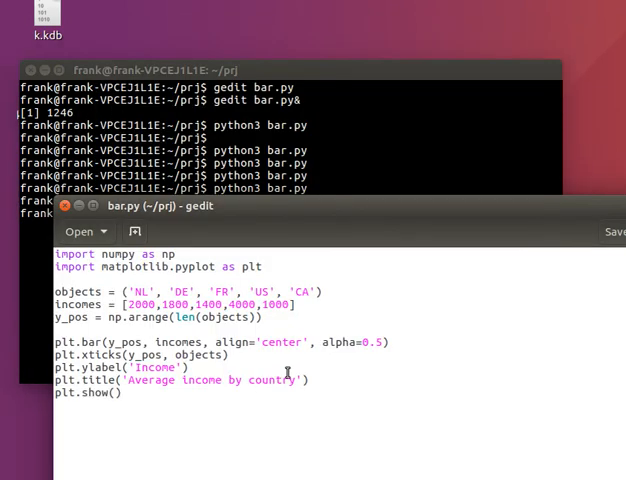
- Add plt.xlabel('Country') to bar.py and rerun python3 bar.py to show the label
text(plt.xlabel)
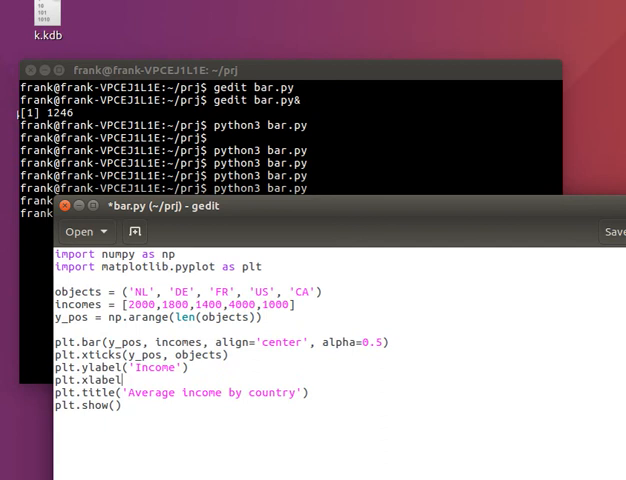
text('Co)
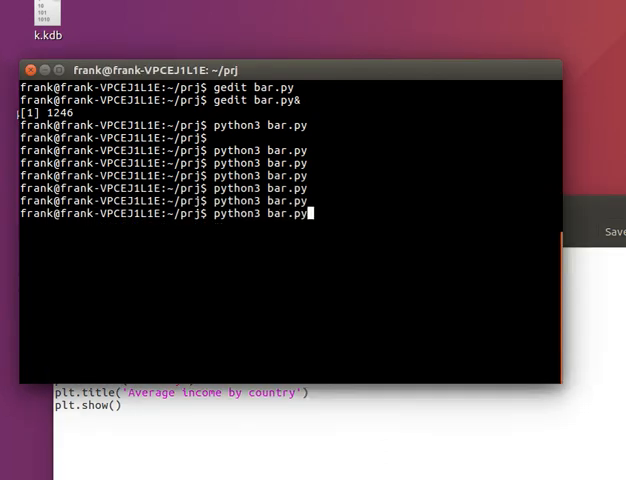
key(Return)
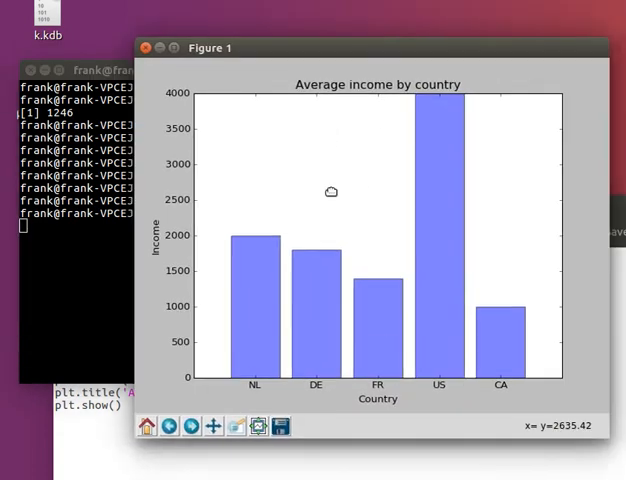